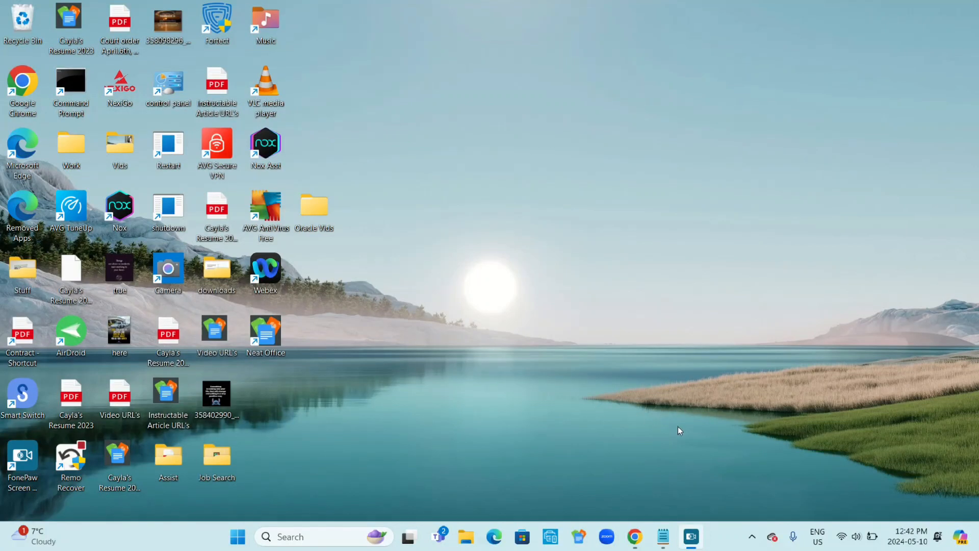
pyautogui.moveTo(540, 439)
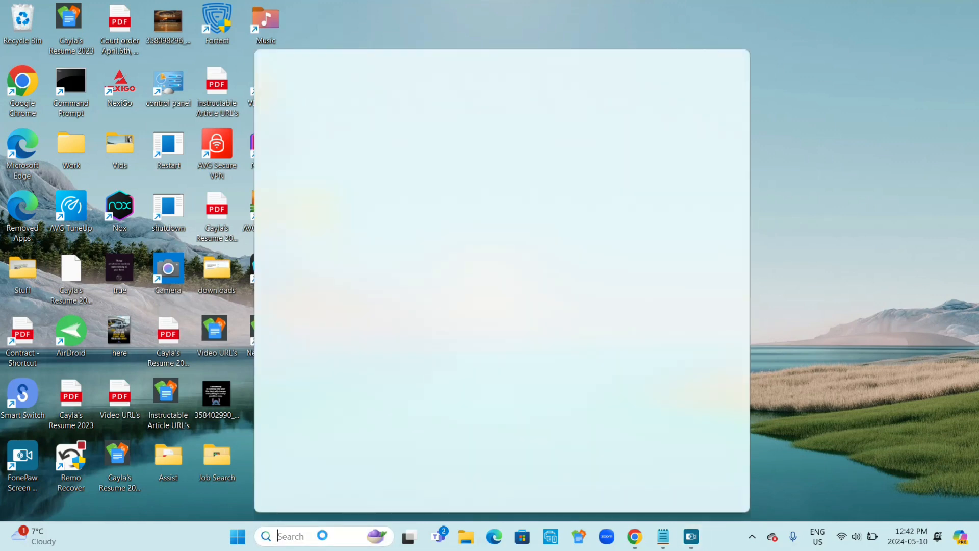
# Step: Search Windows for 'command' to find Command Prompt
pyautogui.write('command')
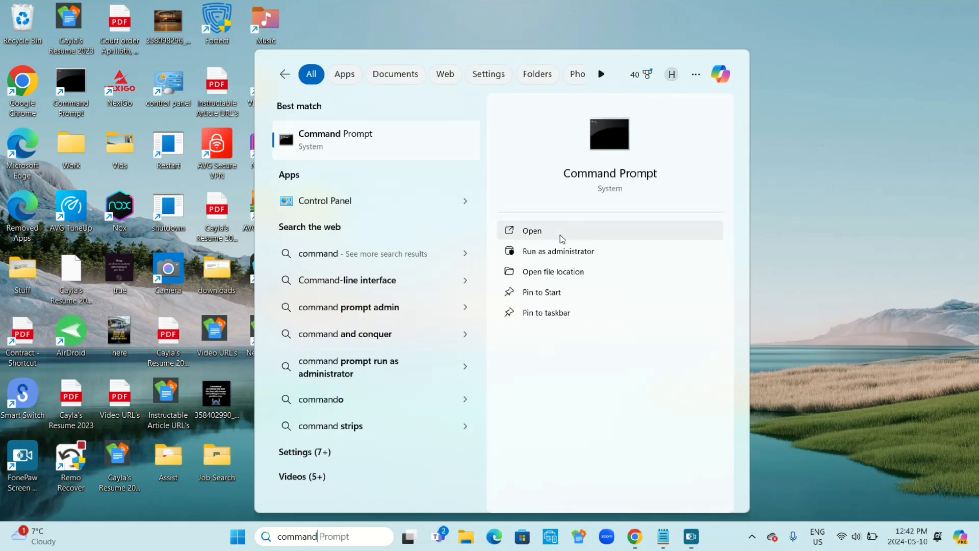
pyautogui.moveTo(552, 250)
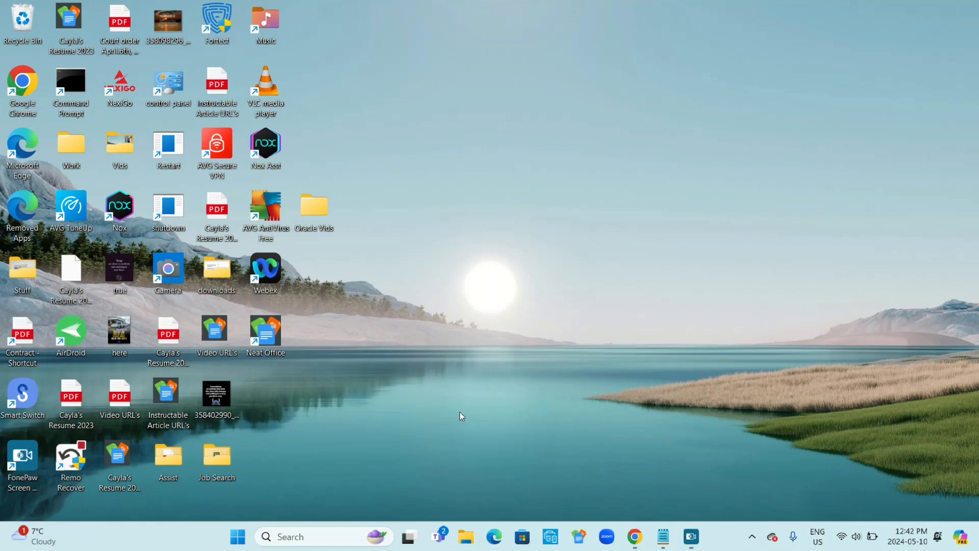
pyautogui.moveTo(431, 381)
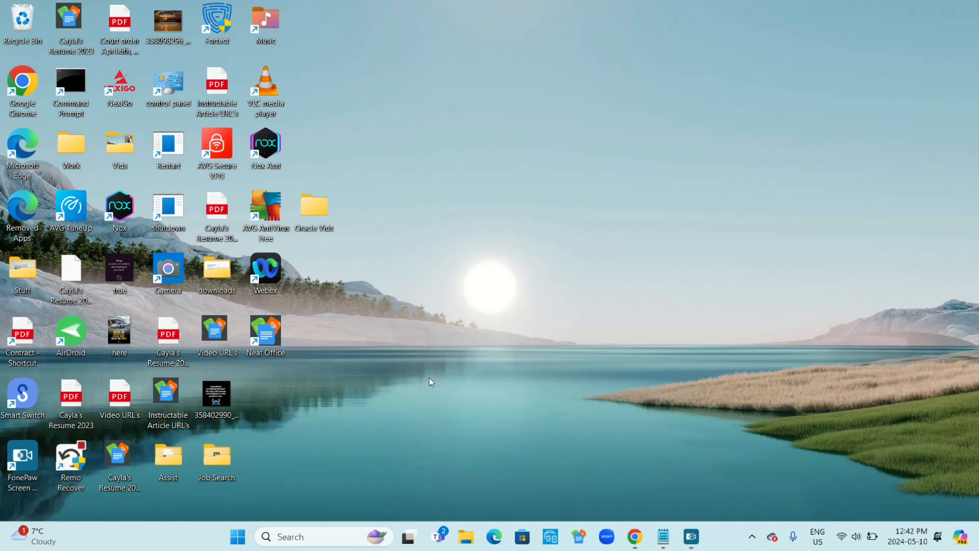
# Step: In the administrator Command Prompt, enter 'start microsoft.windows.camera:' to launch Camera
pyautogui.doubleClick(70, 81)
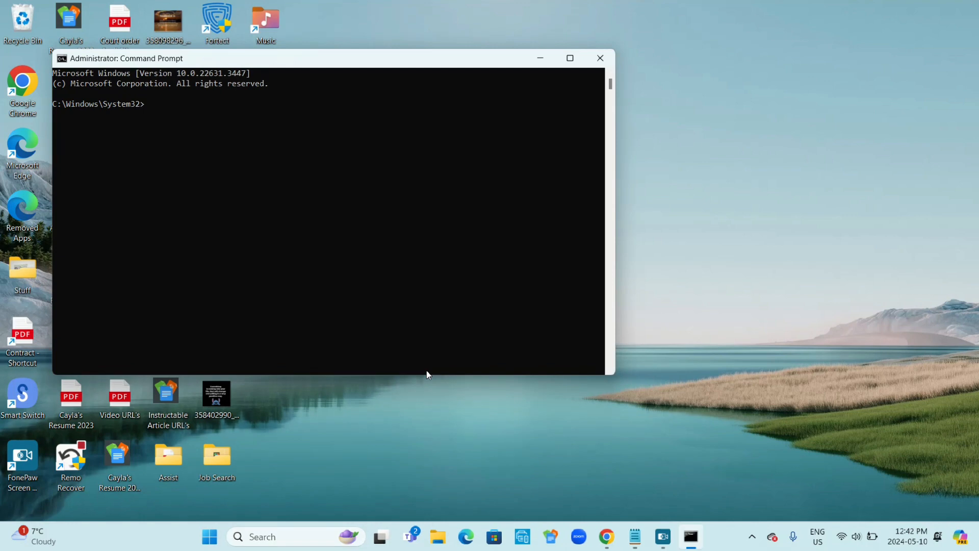
pyautogui.write('star')
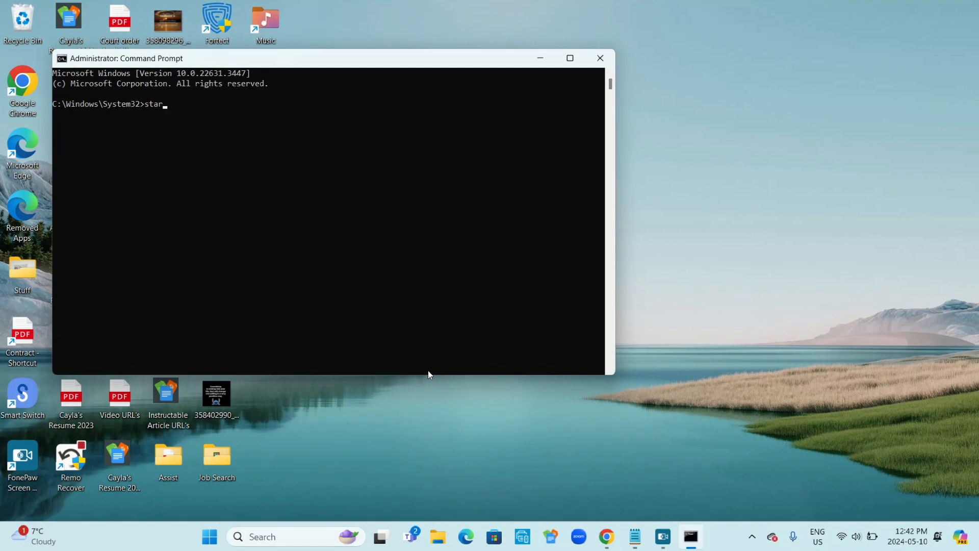
pyautogui.write('t')
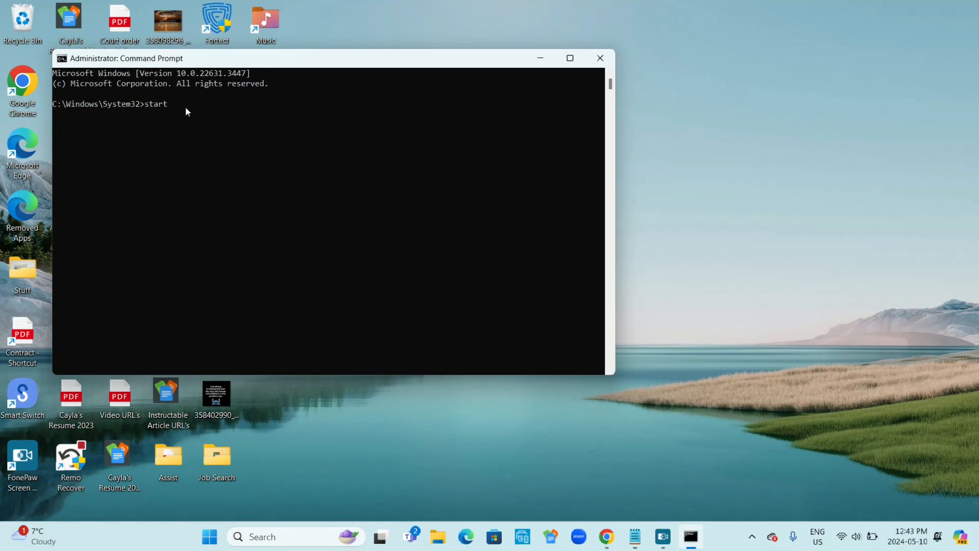
pyautogui.write('micro')
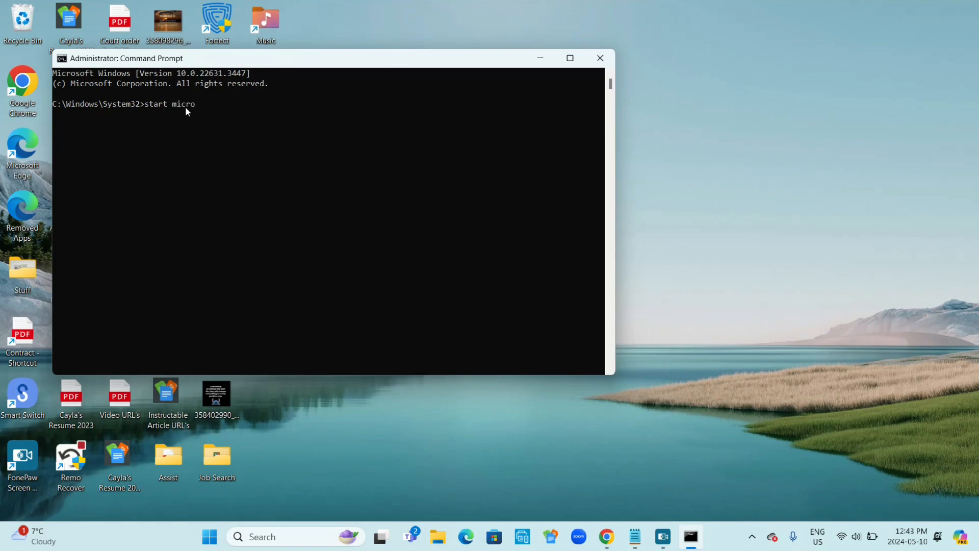
pyautogui.write('soft.')
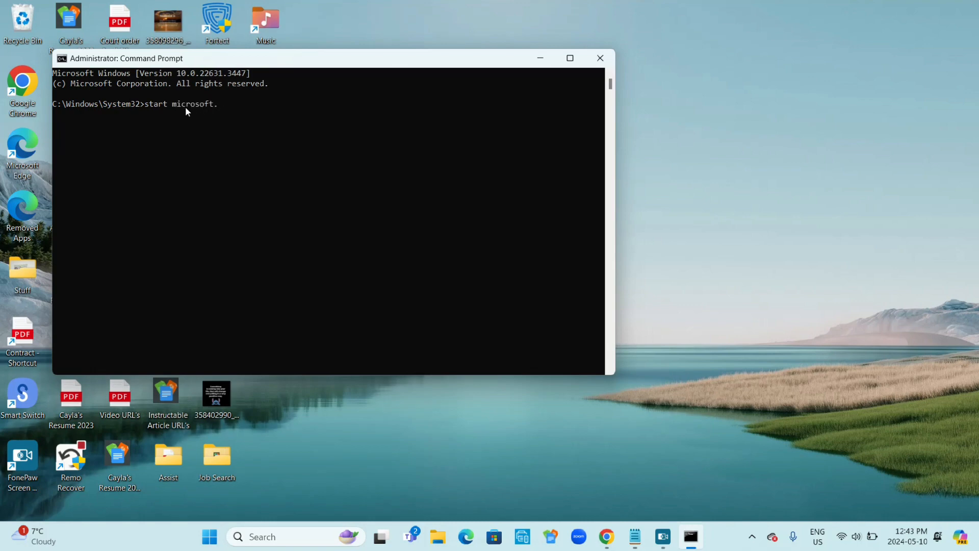
pyautogui.write('windo')
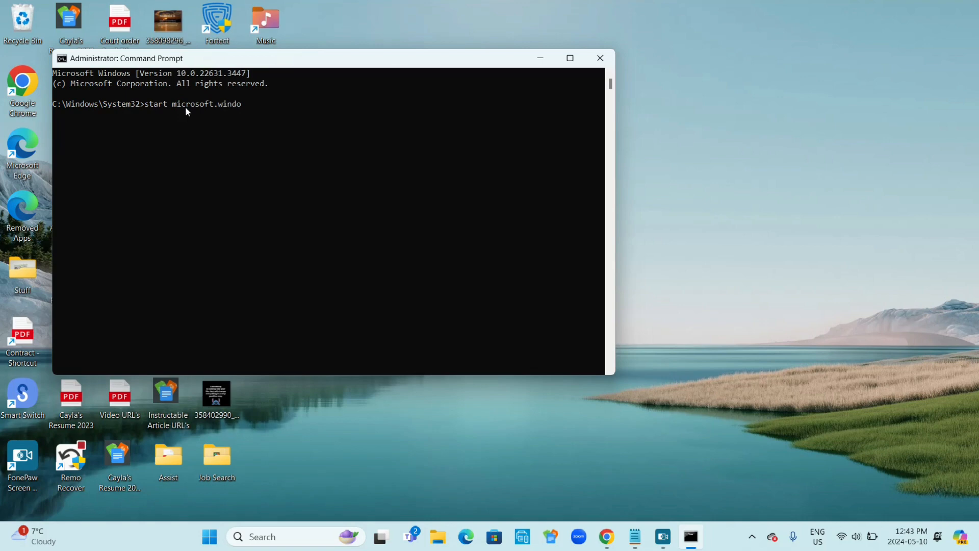
pyautogui.write('ws.')
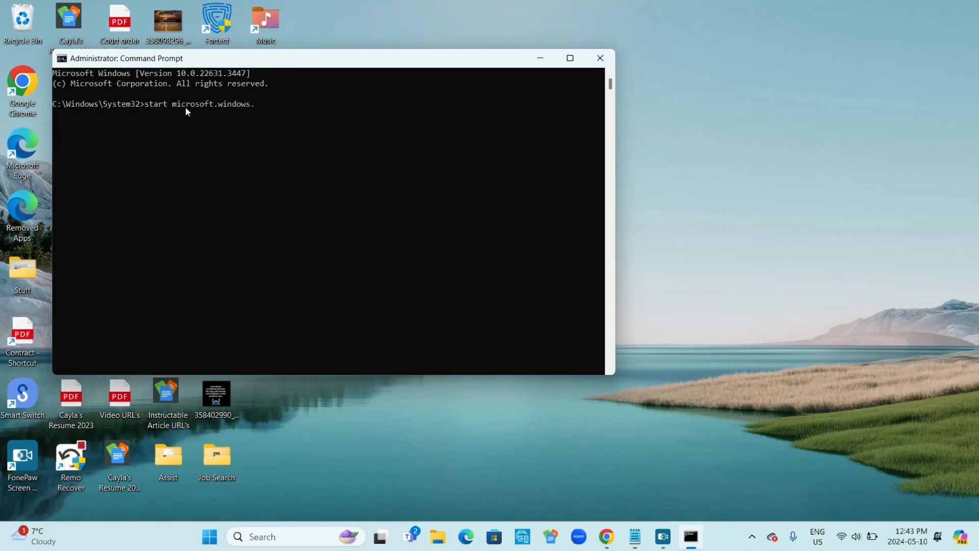
pyautogui.write('camera')
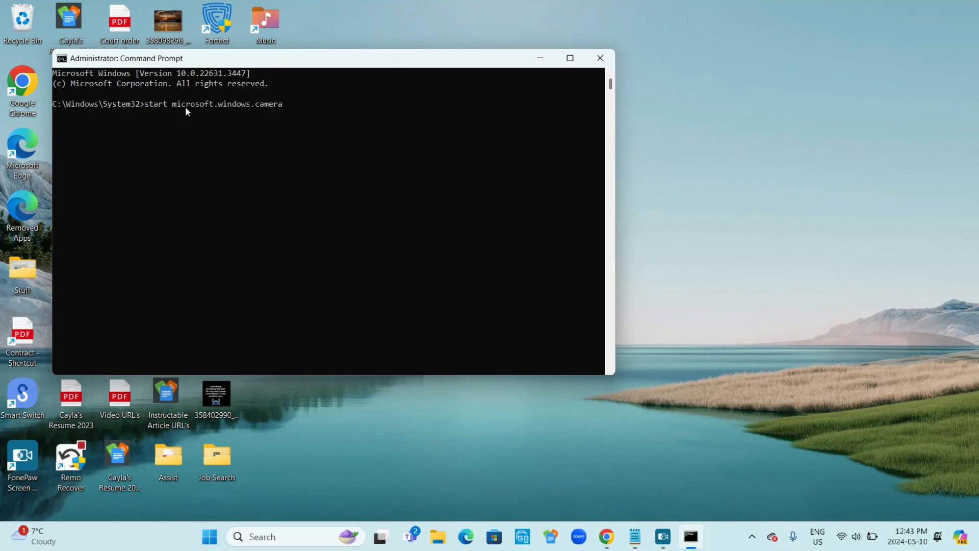
pyautogui.write(':')
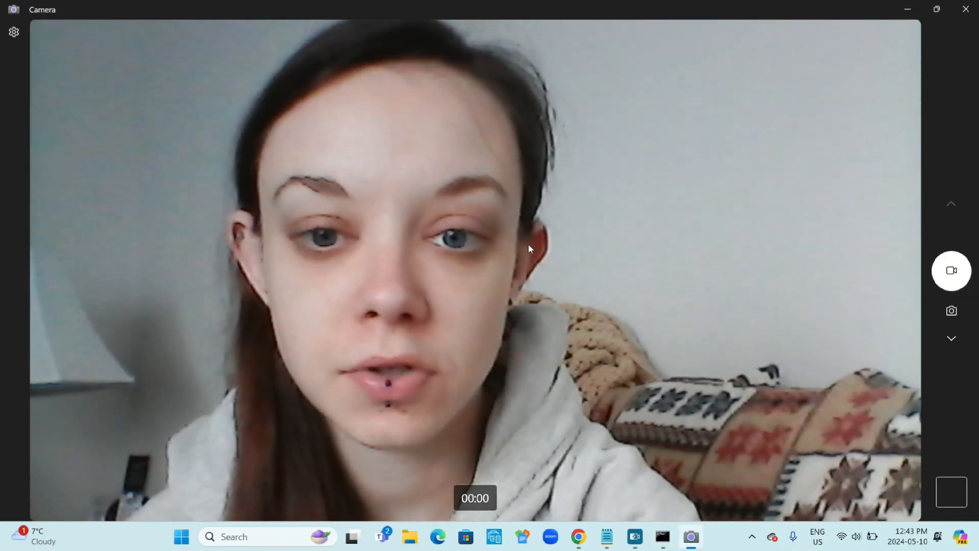
pyautogui.moveTo(689, 242)
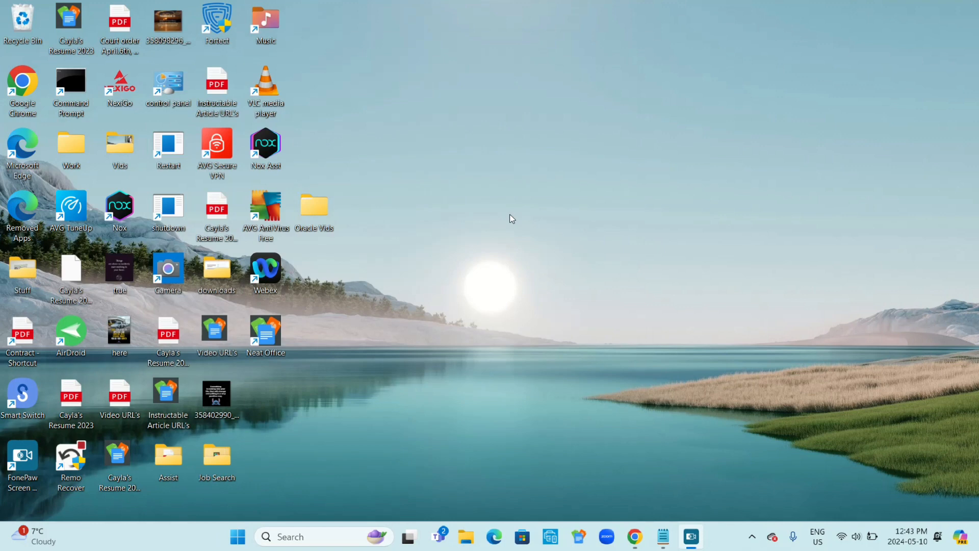
pyautogui.moveTo(412, 302)
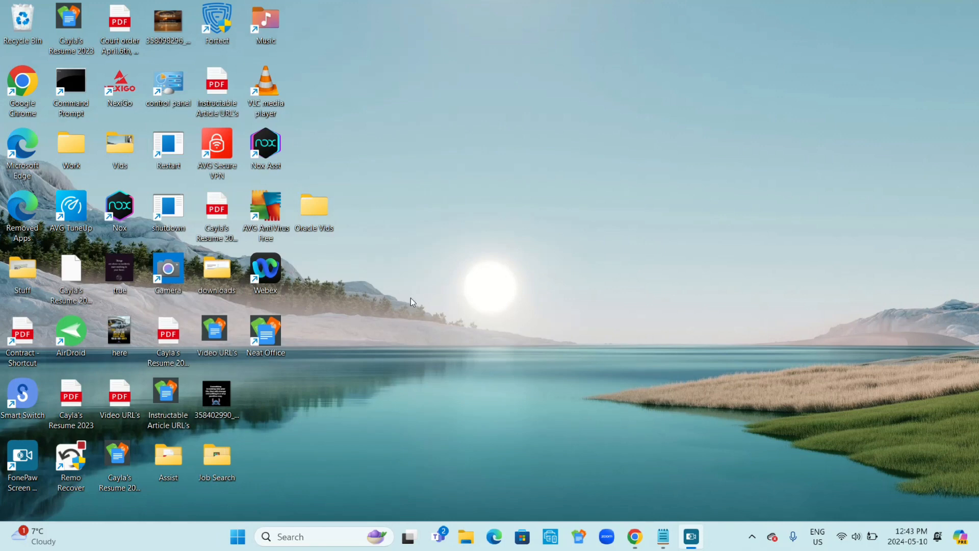
pyautogui.moveTo(569, 409)
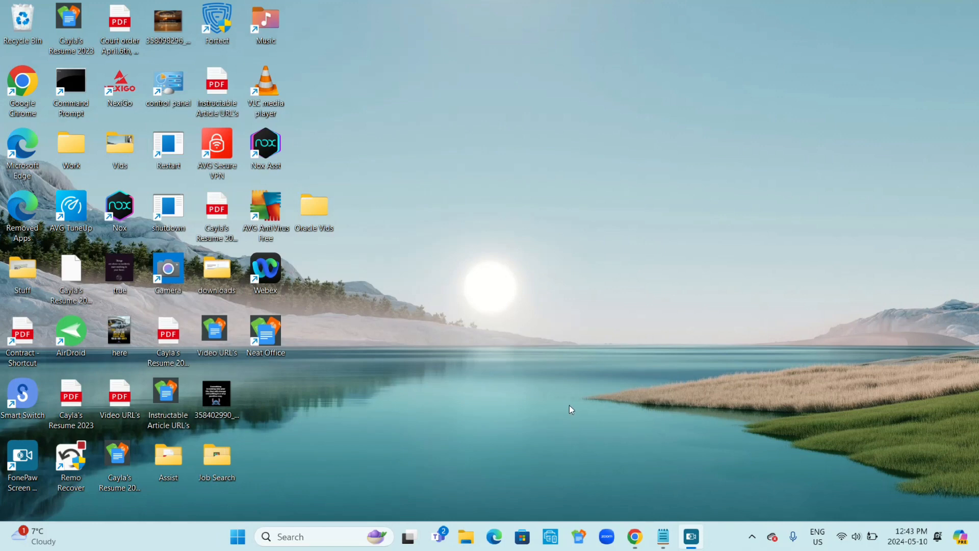
pyautogui.moveTo(541, 494)
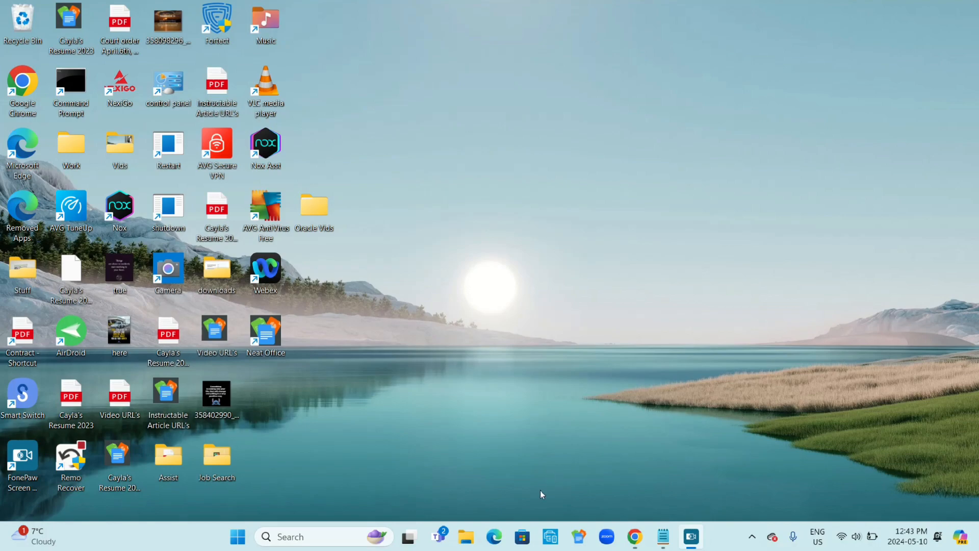